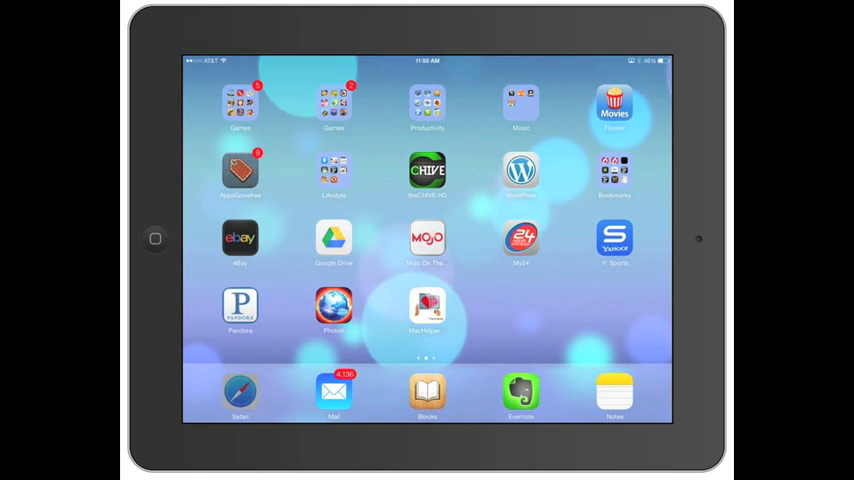
- Launch Safari from the dock so the MacHelpers website appears
left_click(428, 310)
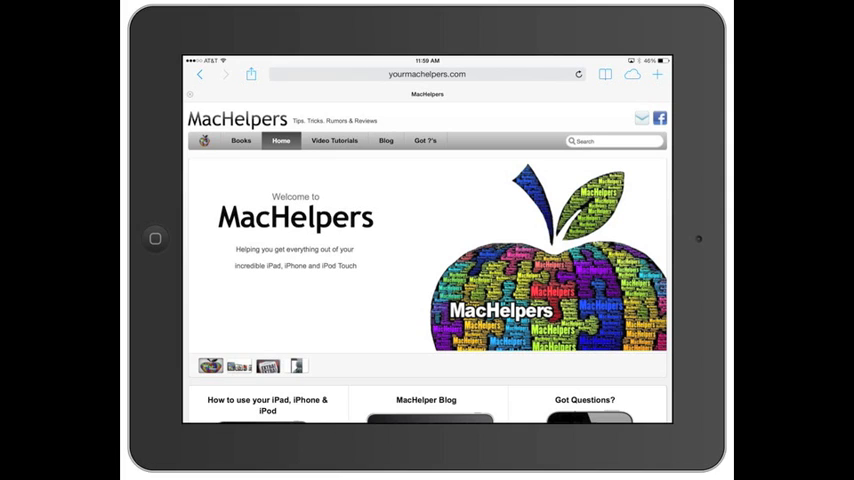
- Search Google for 'your mac helpers' from the unified address bar
left_click(428, 72)
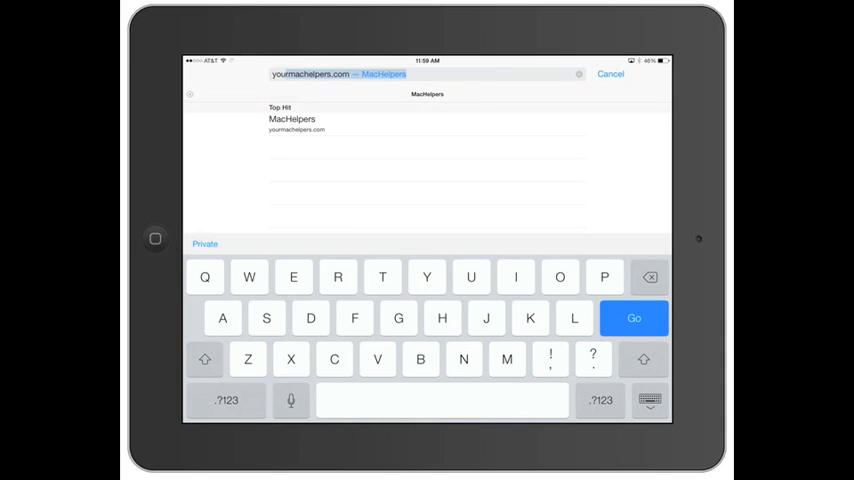
type("your mac")
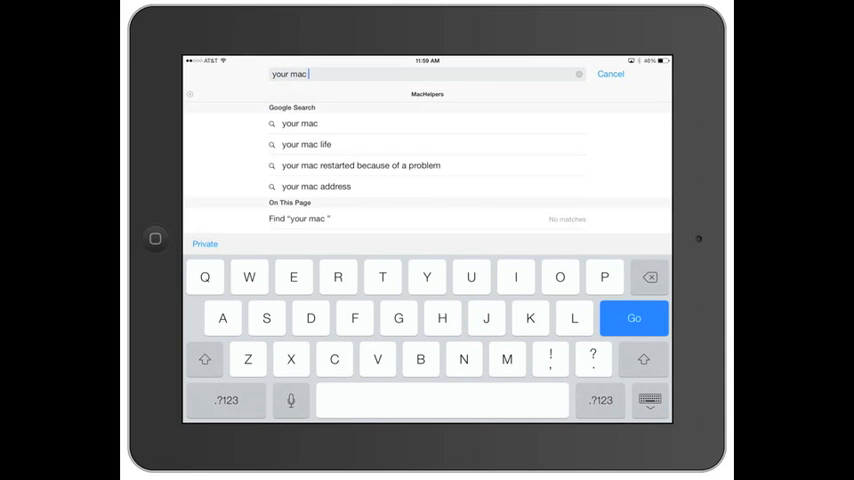
type("helpers")
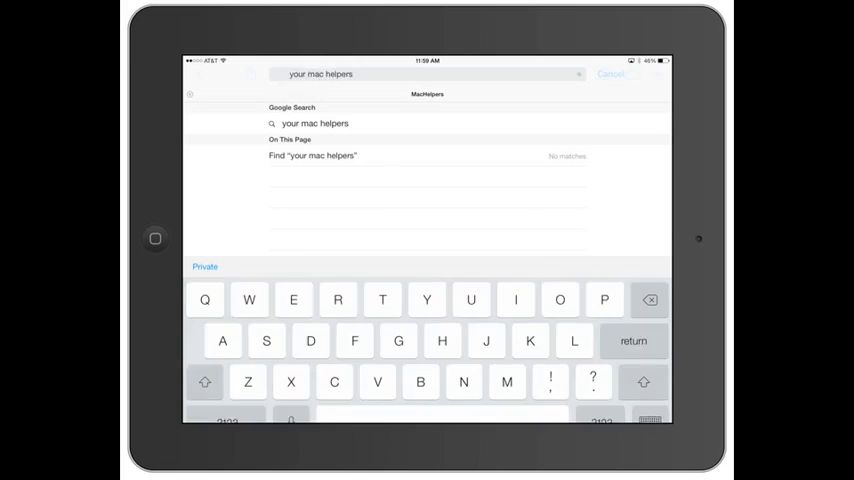
left_click(314, 122)
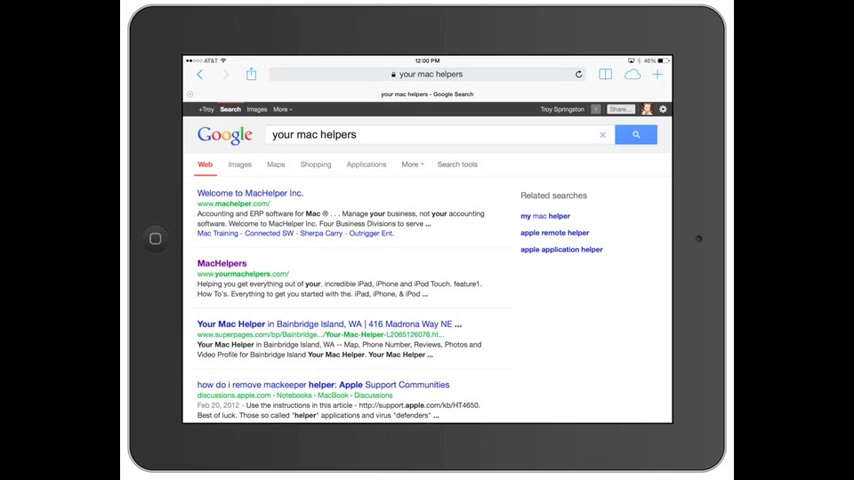
- Start a second tab showing the Favorites page
left_click(222, 264)
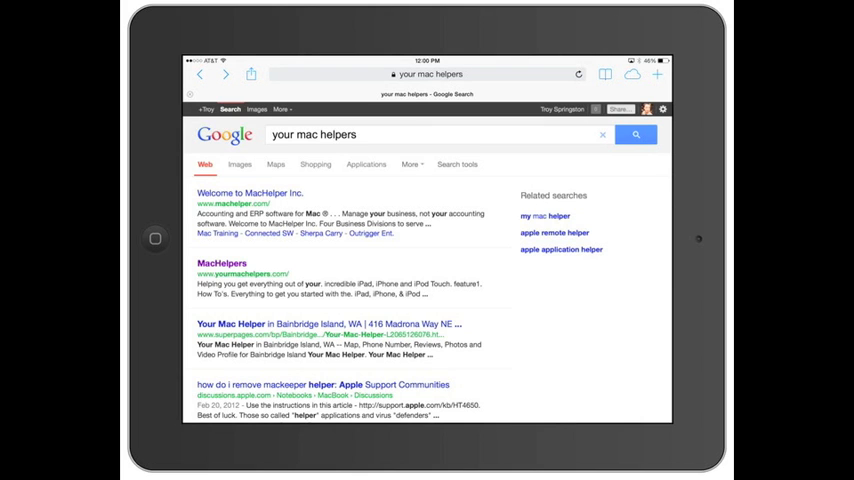
left_click(220, 264)
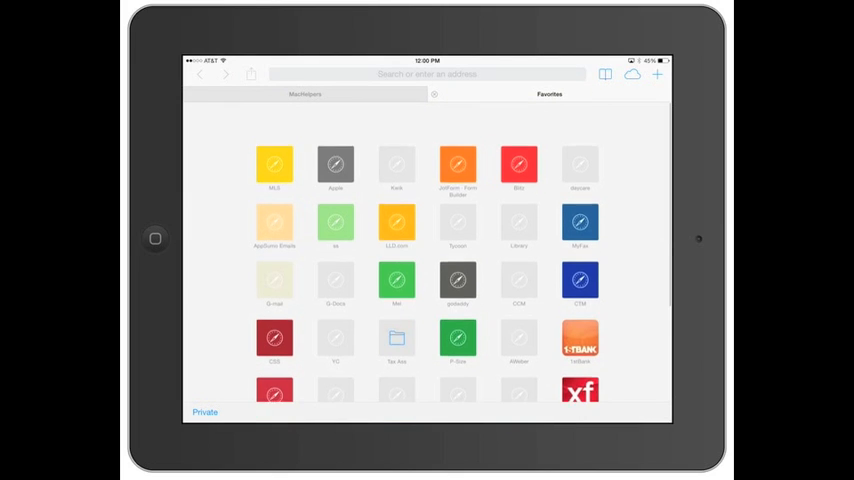
- Go to machelperdeals.com in the new tab via the MacHelper Deals top hit
scroll("down", 3)
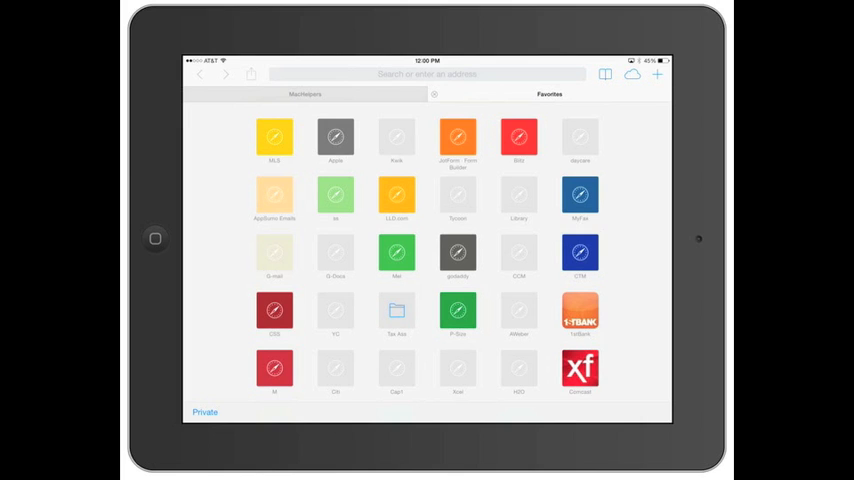
scroll("down", 3)
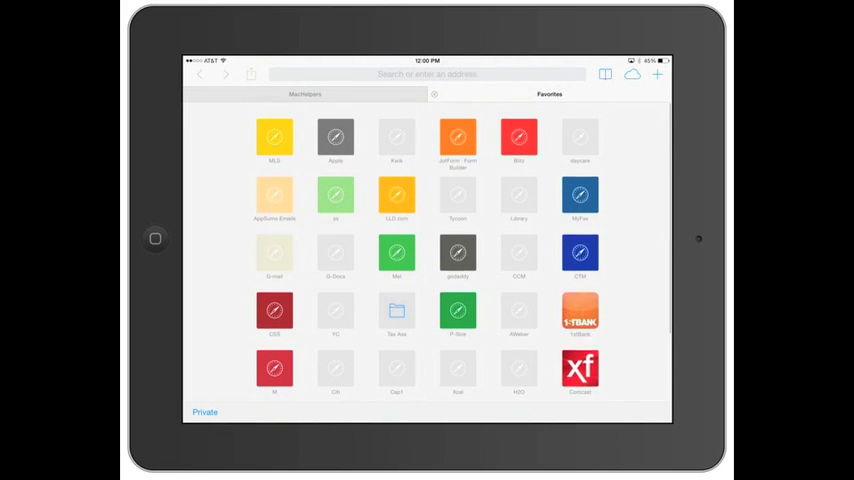
left_click(428, 74)
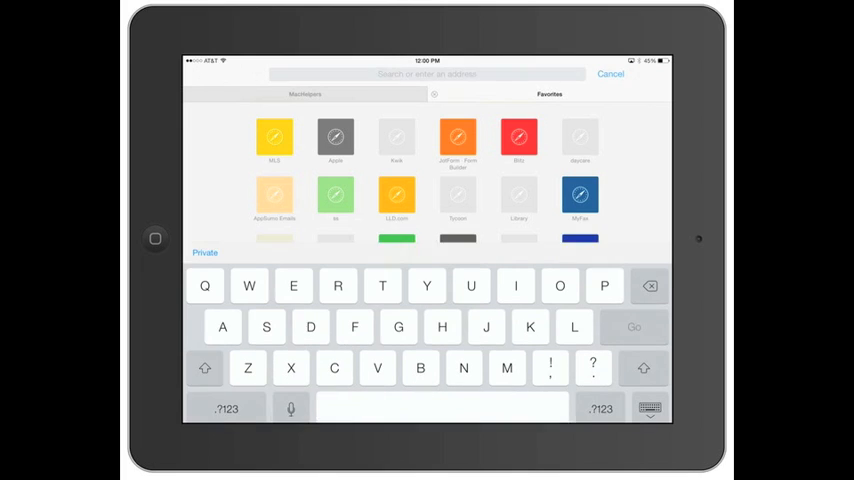
type("machelperdeals.com — MacHelper Deals")
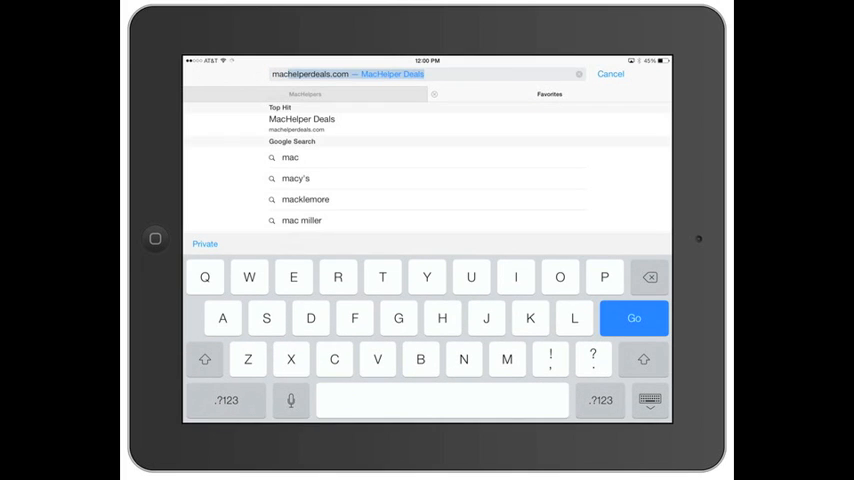
left_click(300, 118)
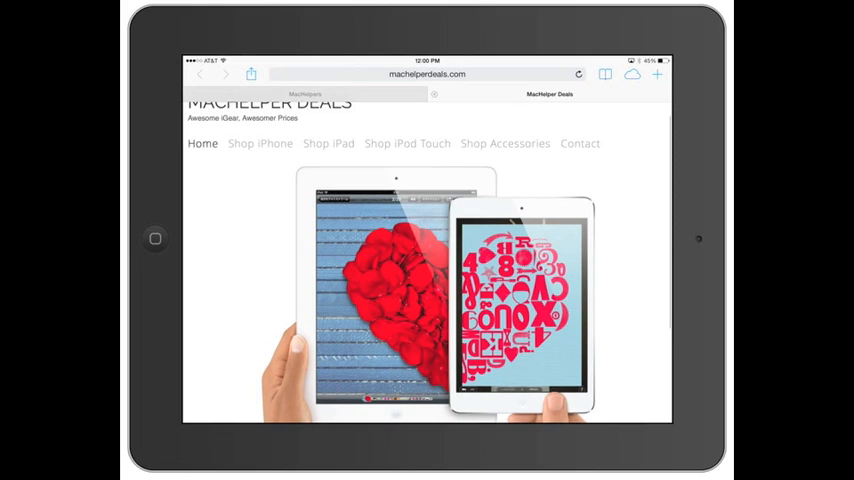
- Browse the iCloud Tabs list, then show the Machelpers bookmarks folder beside the page
scroll("down", 3)
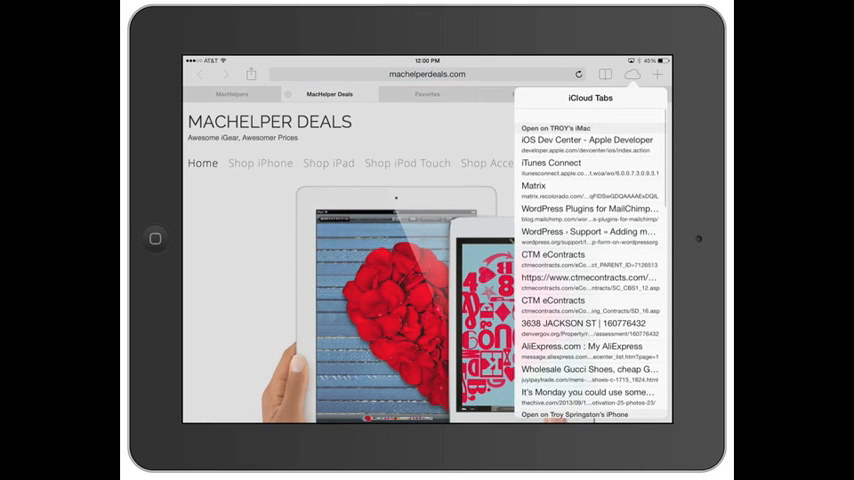
scroll("down", 3)
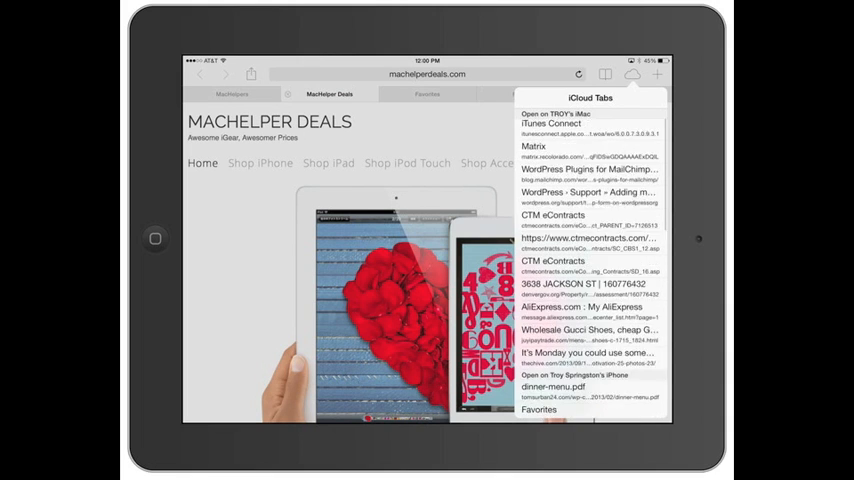
scroll("down", 3)
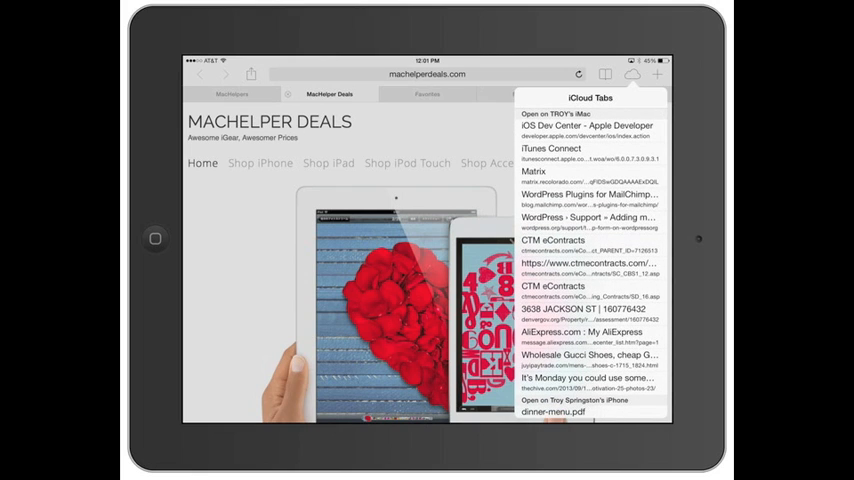
scroll("down", 3)
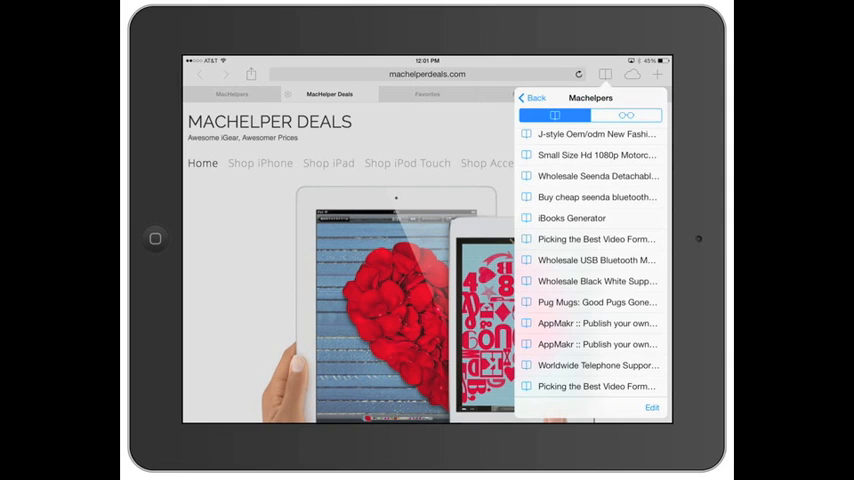
- Navigate back up to top-level Bookmarks and bring up sharing for the MacHelper Deals page
scroll("down", 3)
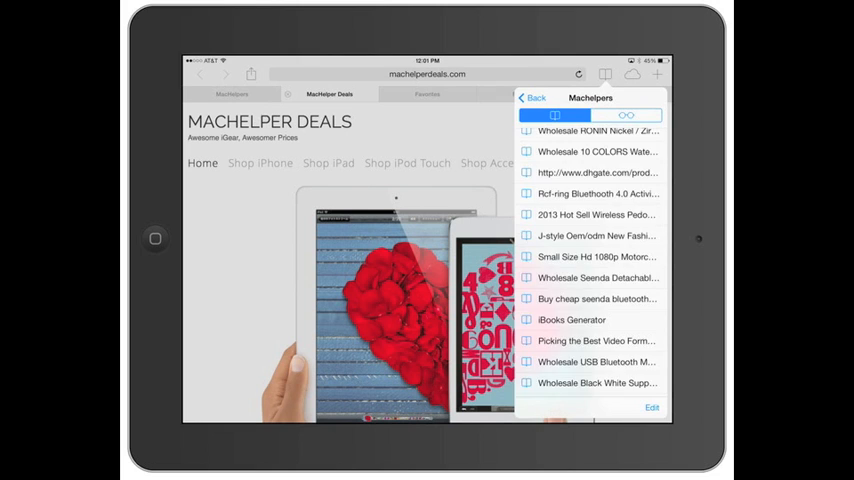
left_click(532, 96)
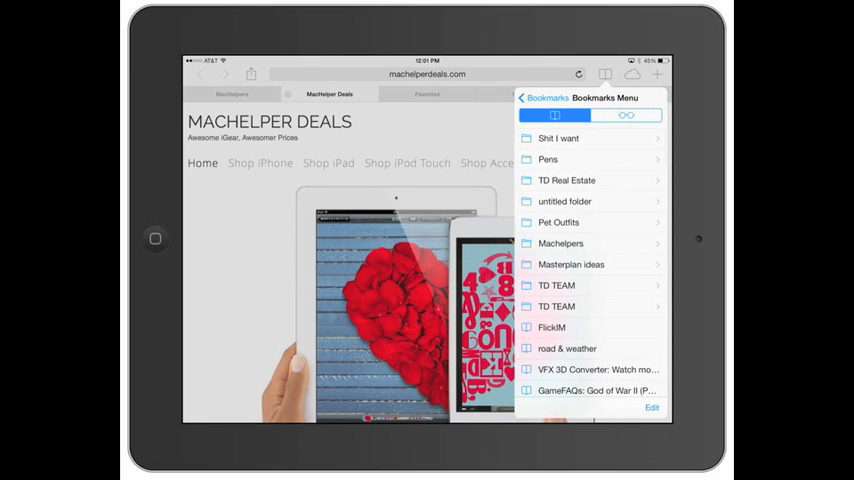
left_click(544, 96)
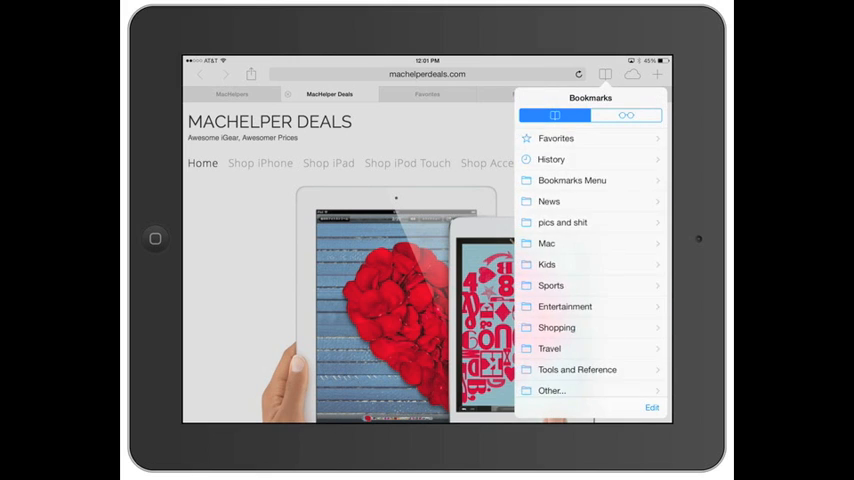
scroll("down", 3)
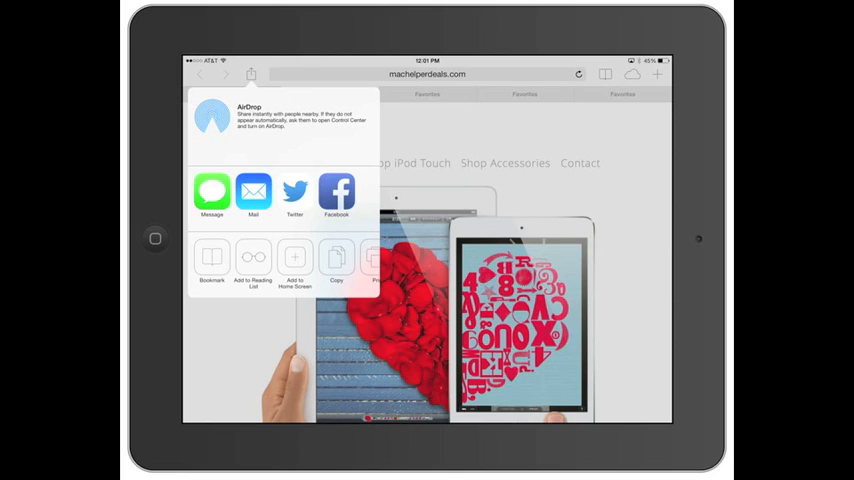
- Choose Message so a draft containing the machelperdeals.com link opens
left_click(212, 192)
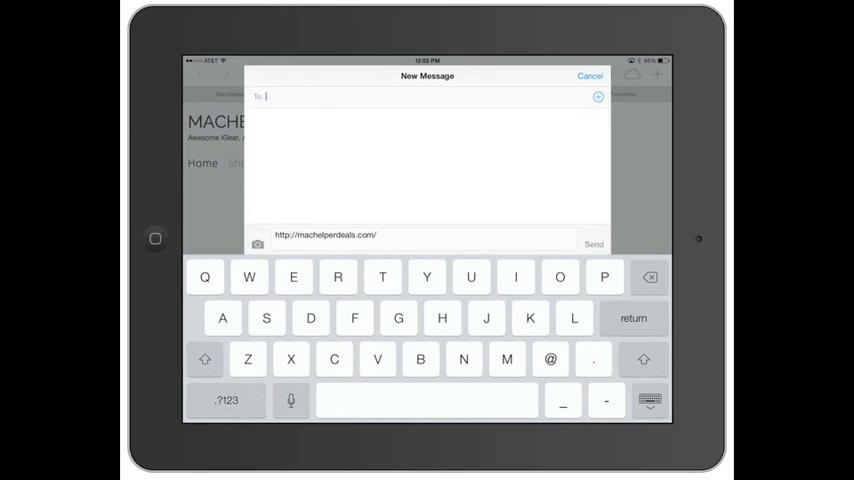
- Address the message to the contact Sean
type("sean")
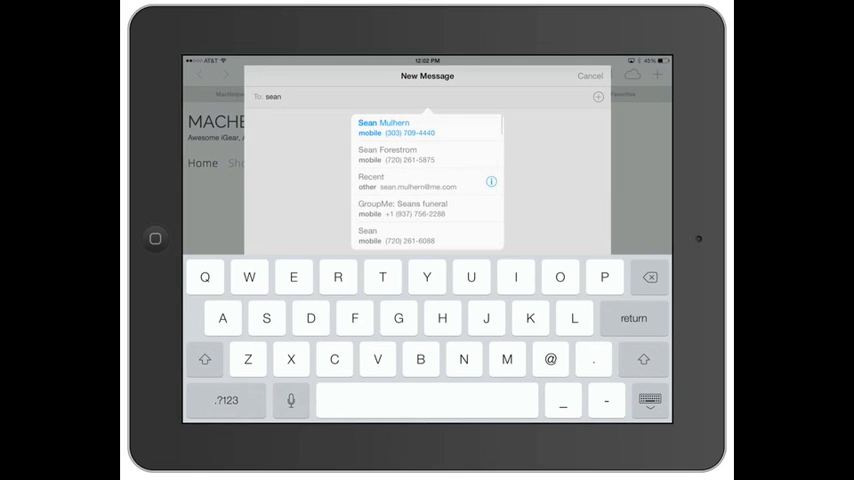
left_click(384, 128)
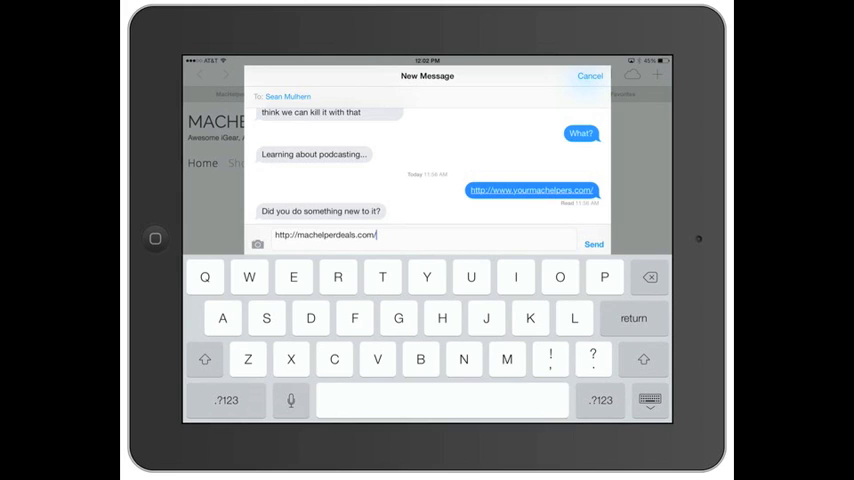
- Add the note 'no I'm just showing people how to use safari with iOS 7' and send it
type("no I'm just")
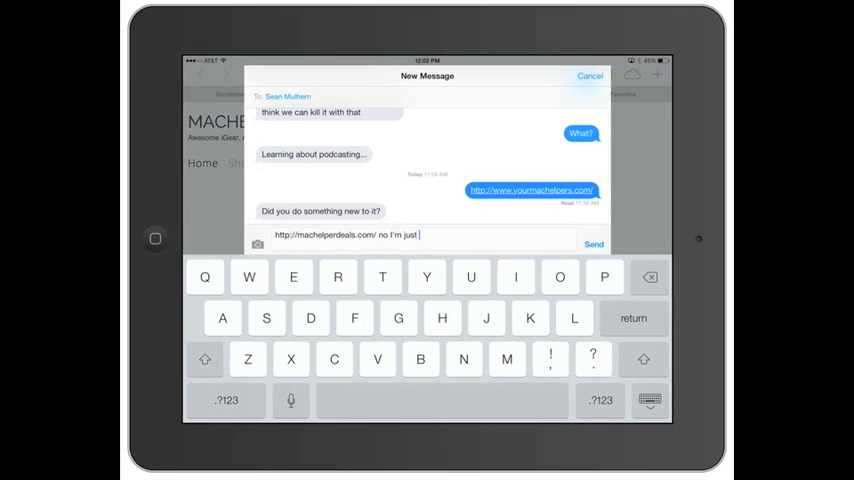
type("showing people how to")
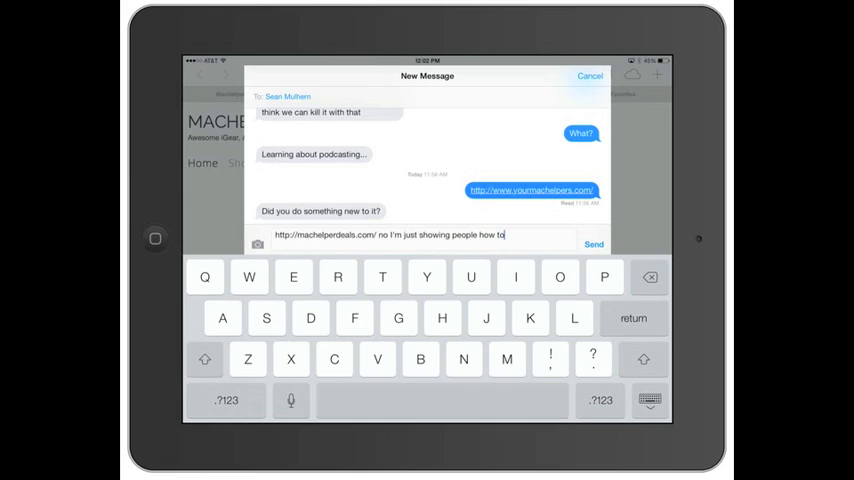
type("use safari")
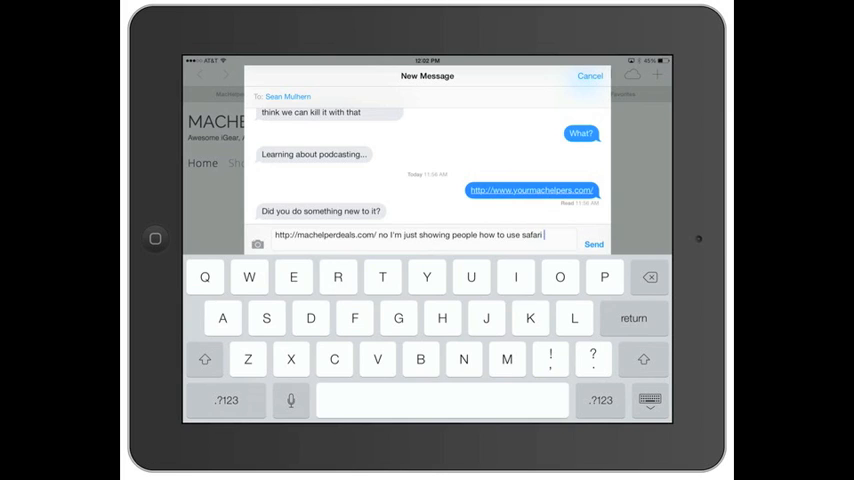
type("with iOS 7")
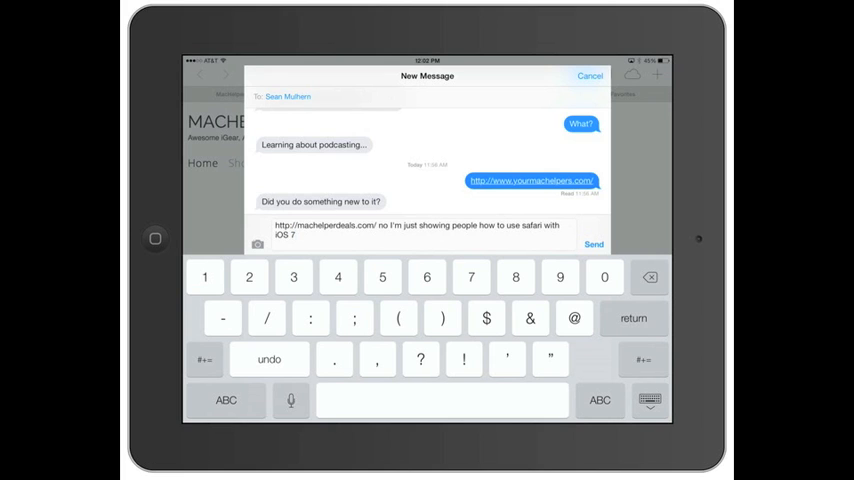
left_click(588, 76)
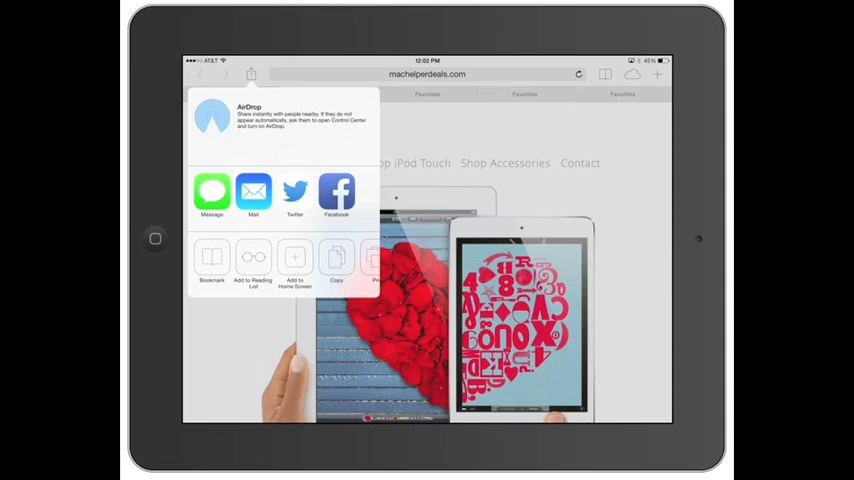
- Dismiss the sharing options and scroll further down the MacHelper Deals page
left_click(294, 256)
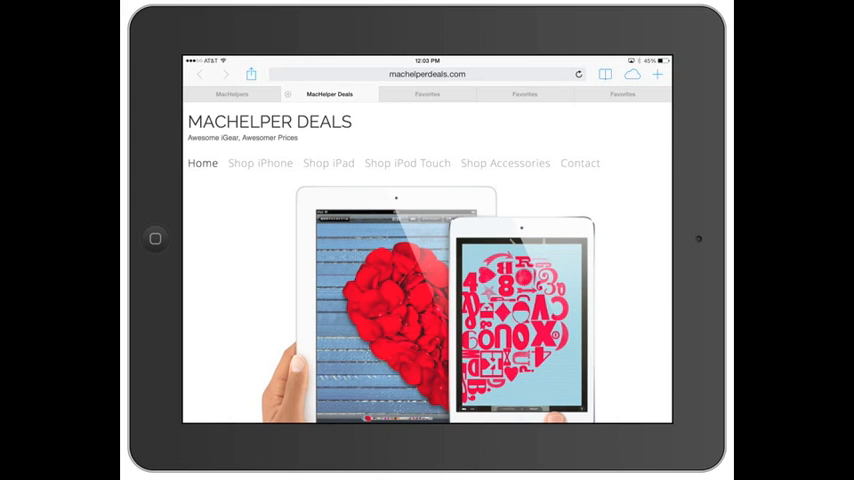
scroll("down", 3)
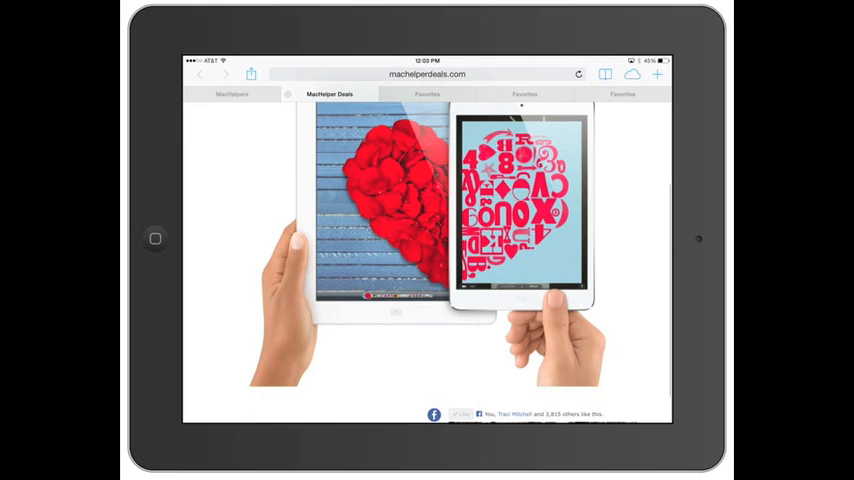